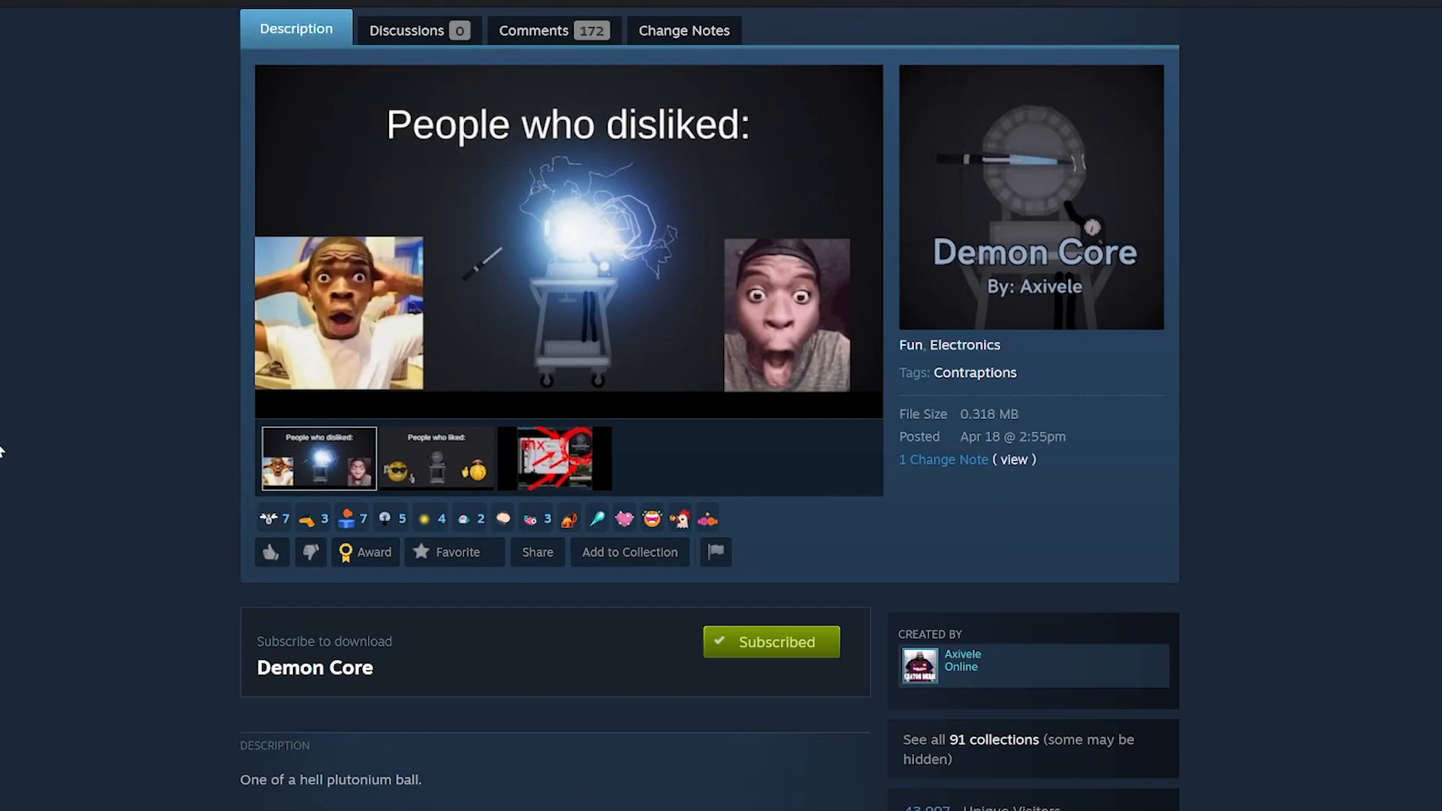
{"action": "mouse_move", "coordinate": [114, 452]}
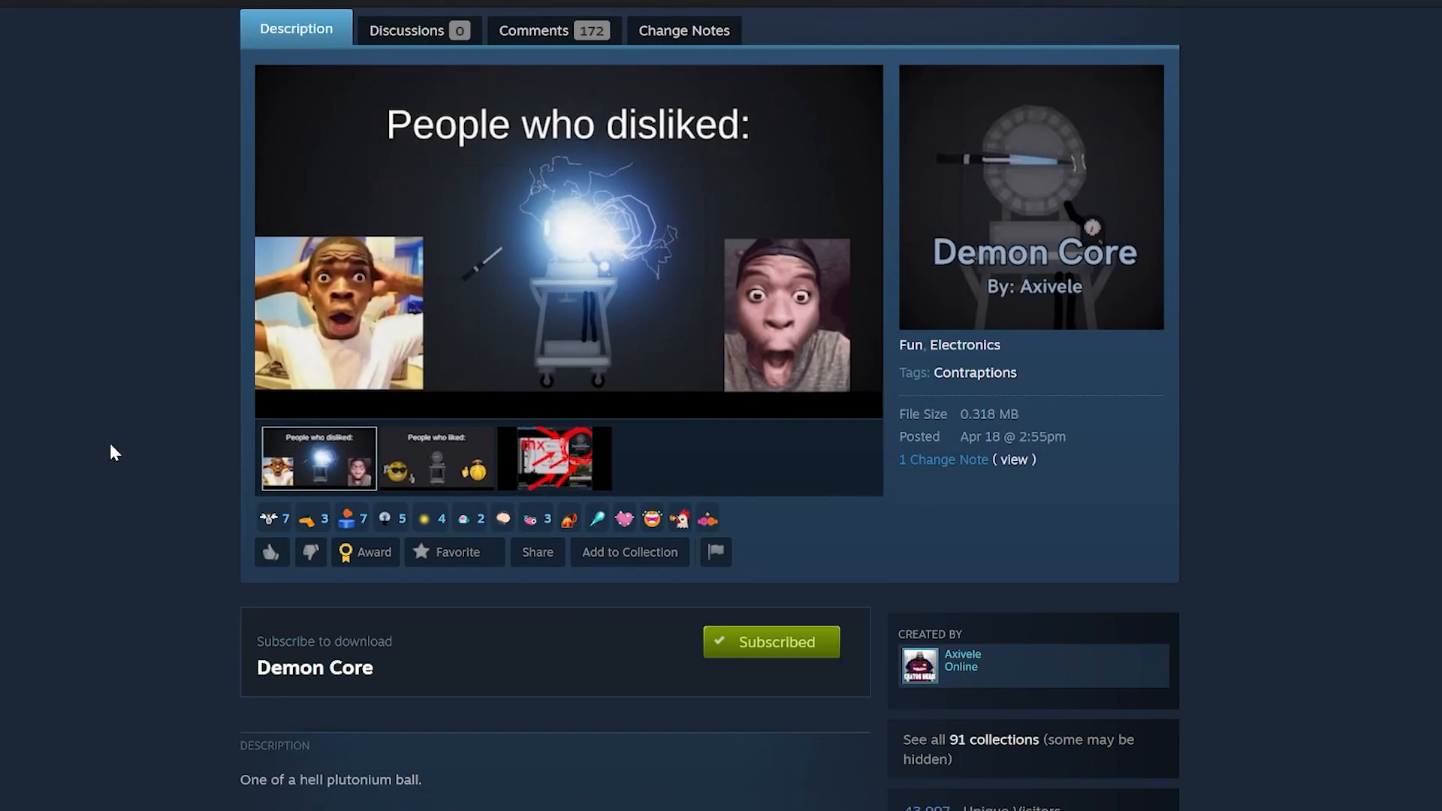
- Display the second preview thumbnail, the "People who liked:" image of the Demon Core mod
{"action": "left_click", "coordinate": [435, 458]}
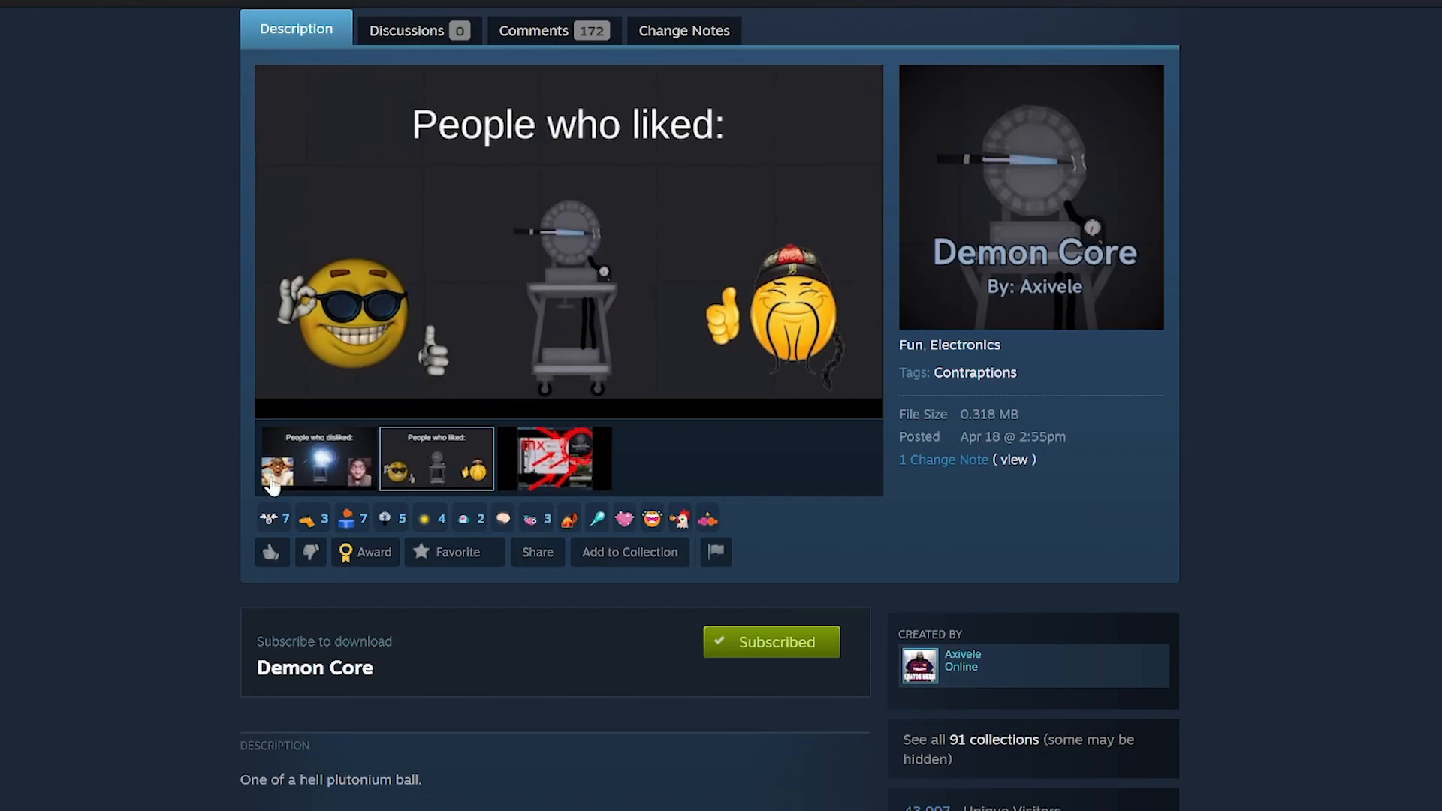